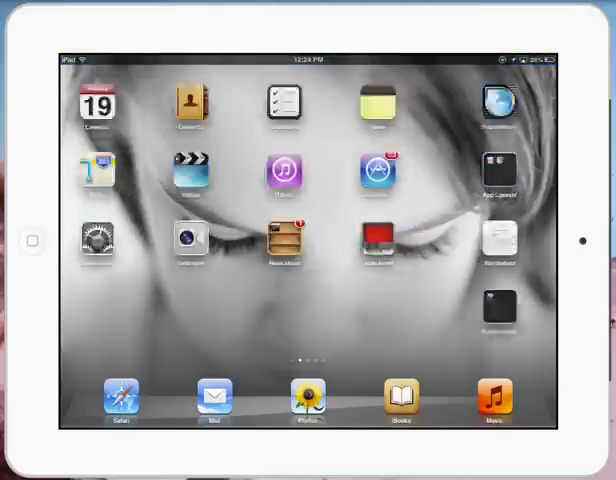
Swipe across the iPad home screen to find and launch Educreations
scroll(left, 3)
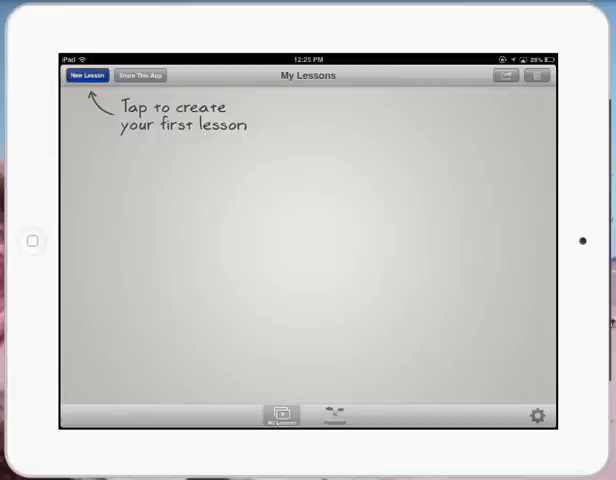
Create a new lesson with a blank whiteboard page
click(88, 75)
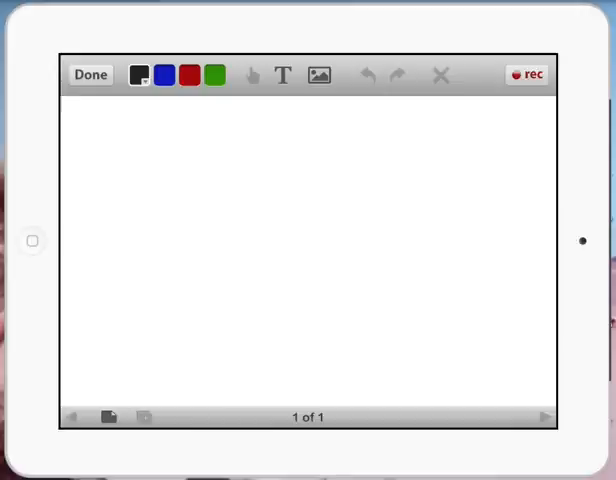
Select the blue pen and start recording, writing 15 + 17 = 32 by hand
click(163, 75)
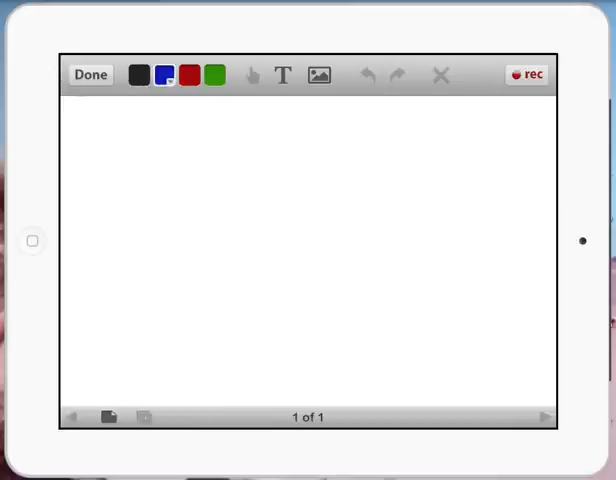
click(527, 74)
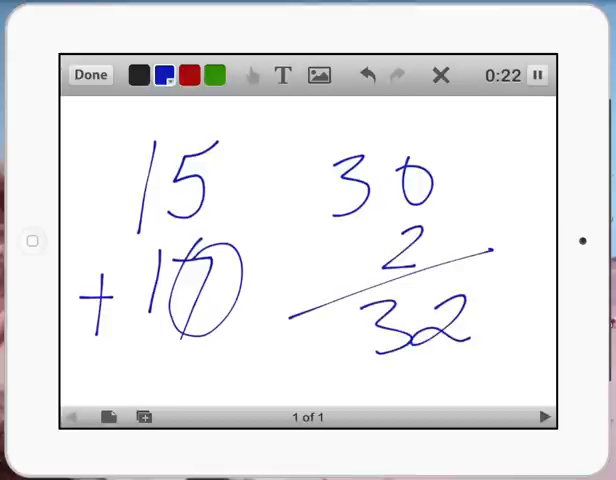
End the recording and save it, titled 'Adding Doubles' with a description
click(89, 74)
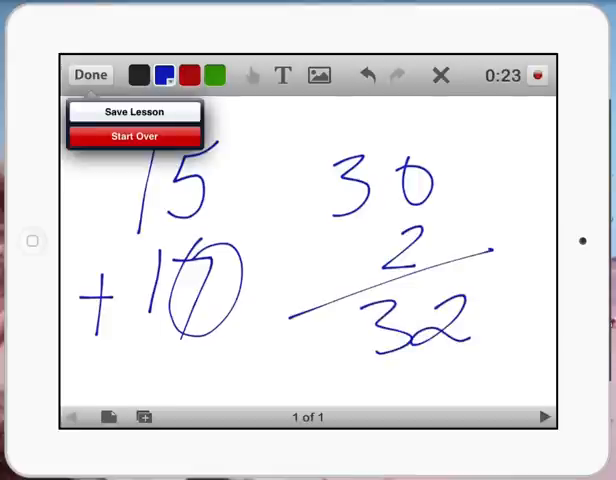
click(135, 111)
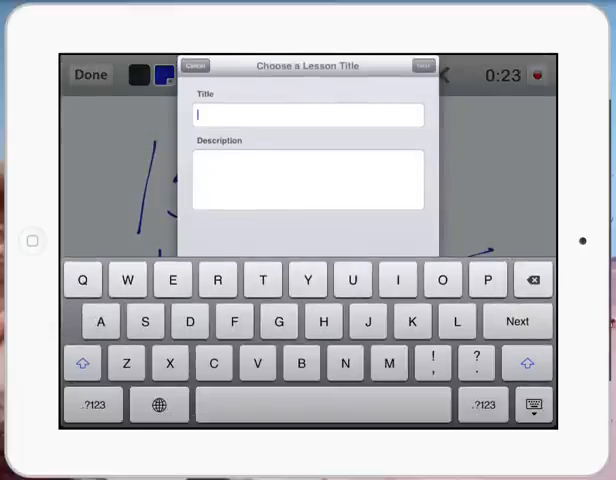
text(Adding Doubles)
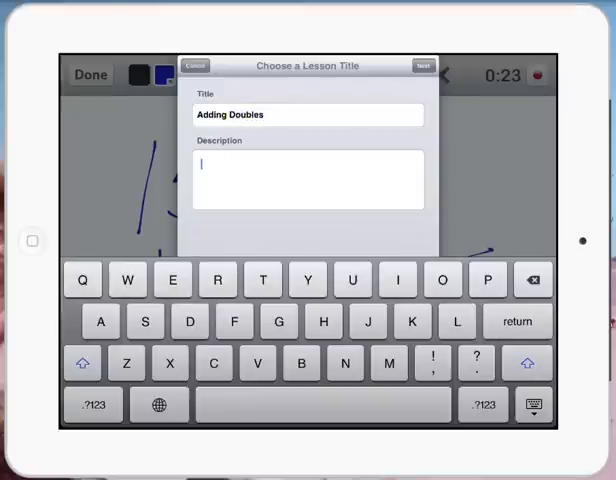
text(Descriptio)
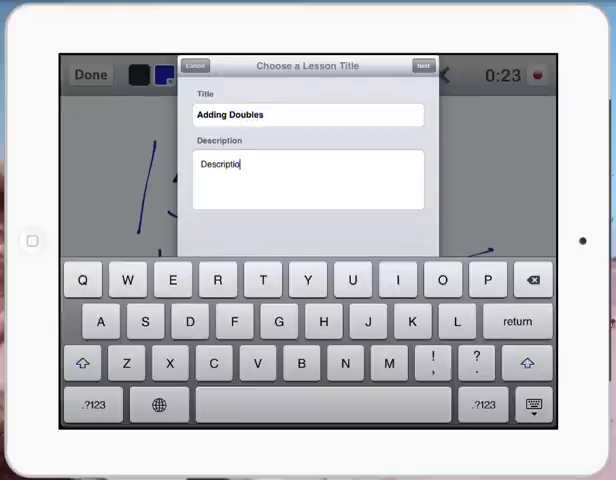
Set the lesson's subject area to Mathematics, Basic Math, and save it
click(422, 65)
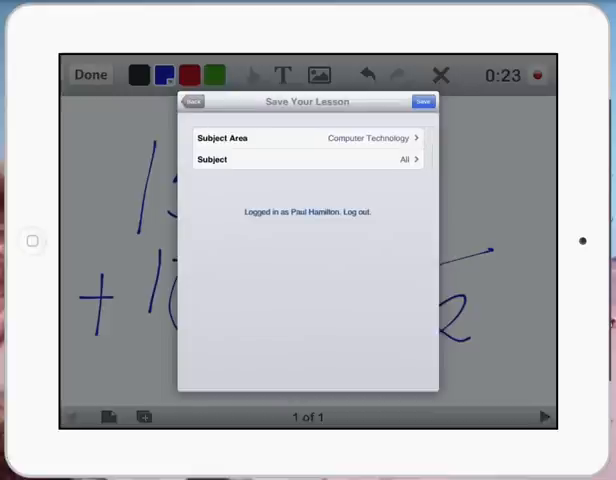
click(305, 137)
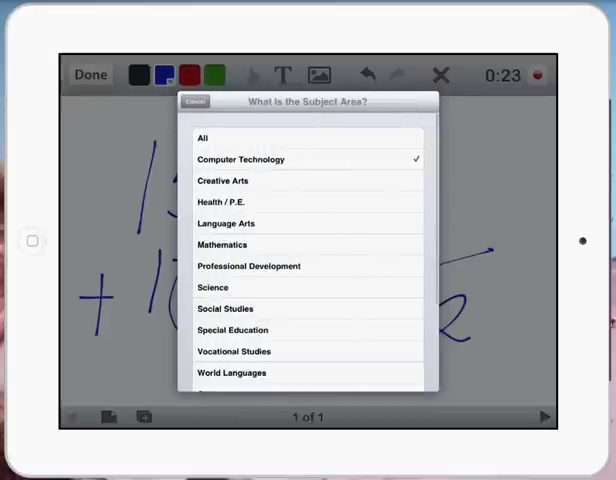
click(222, 245)
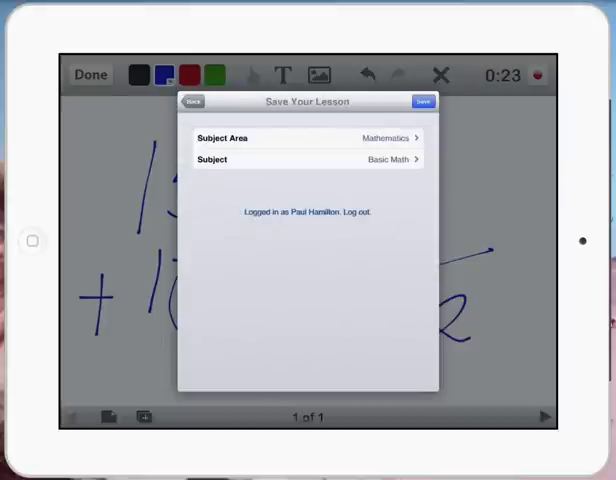
click(422, 100)
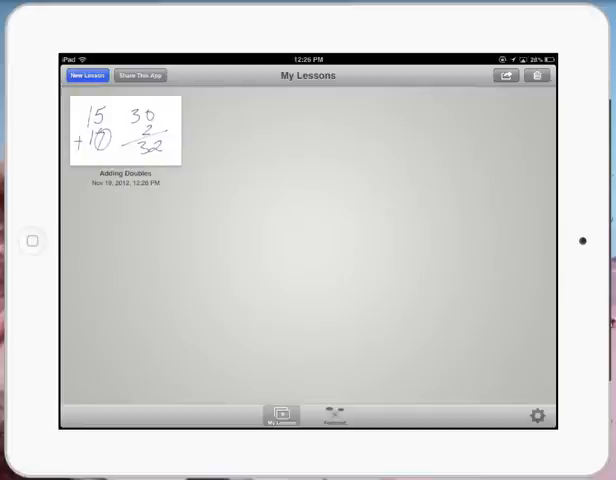
click(335, 415)
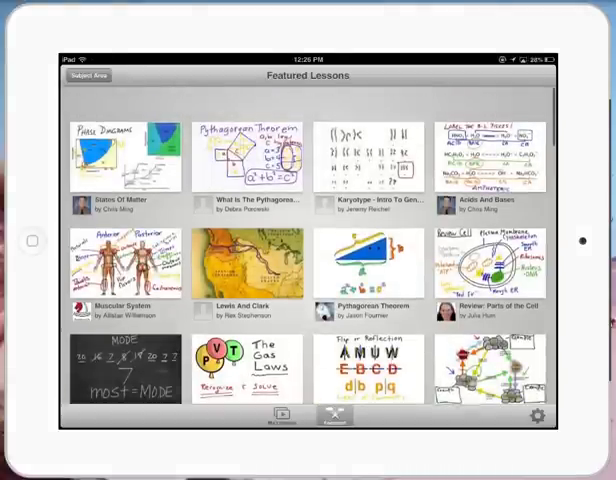
scroll(down, 3)
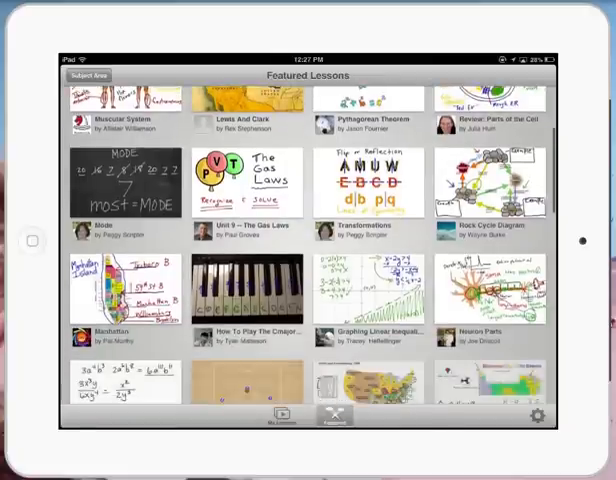
scroll(down, 3)
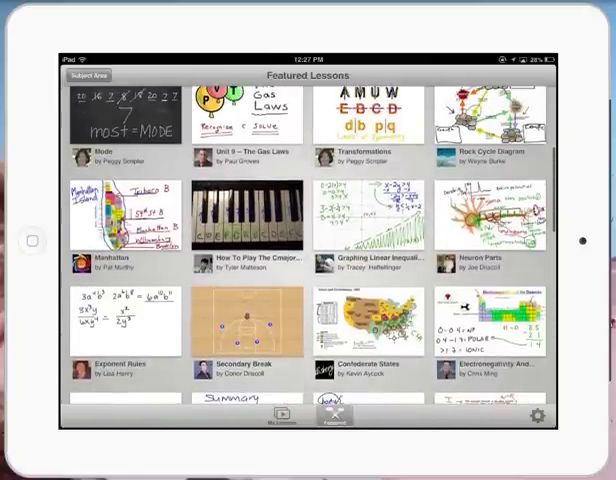
click(279, 417)
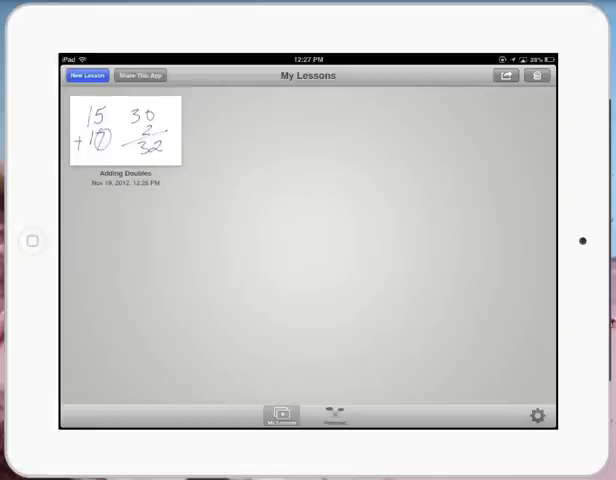